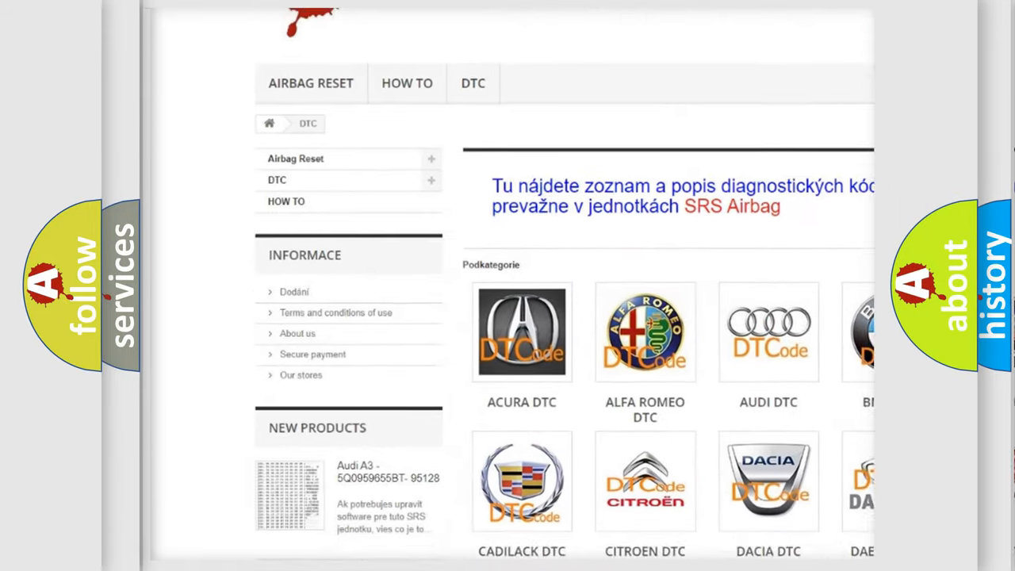
Advance the P0133 card from the Description text to the Cause list (HO2S fuses, terminal corrosion).
scroll("down", 3)
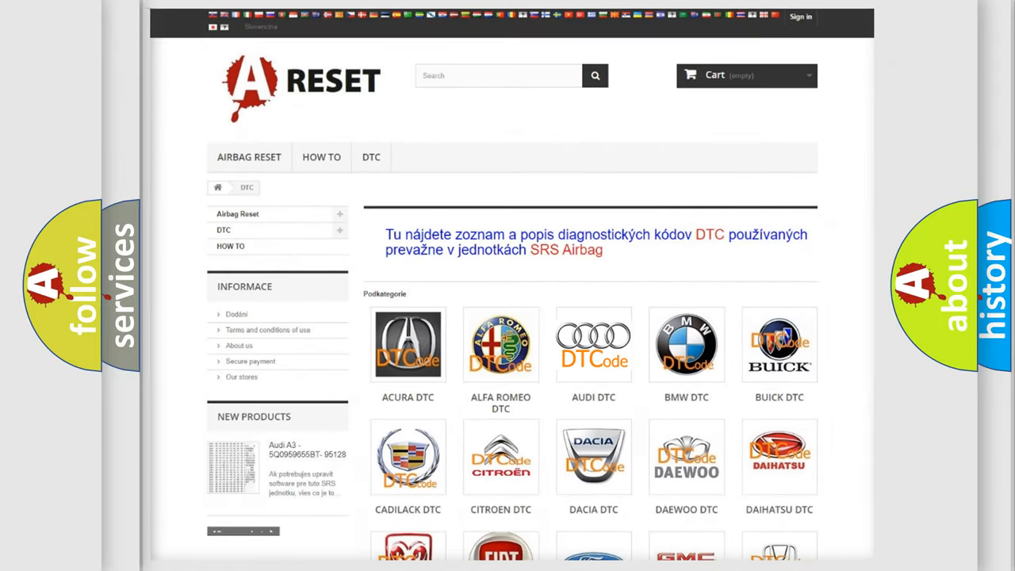
left_click(593, 344)
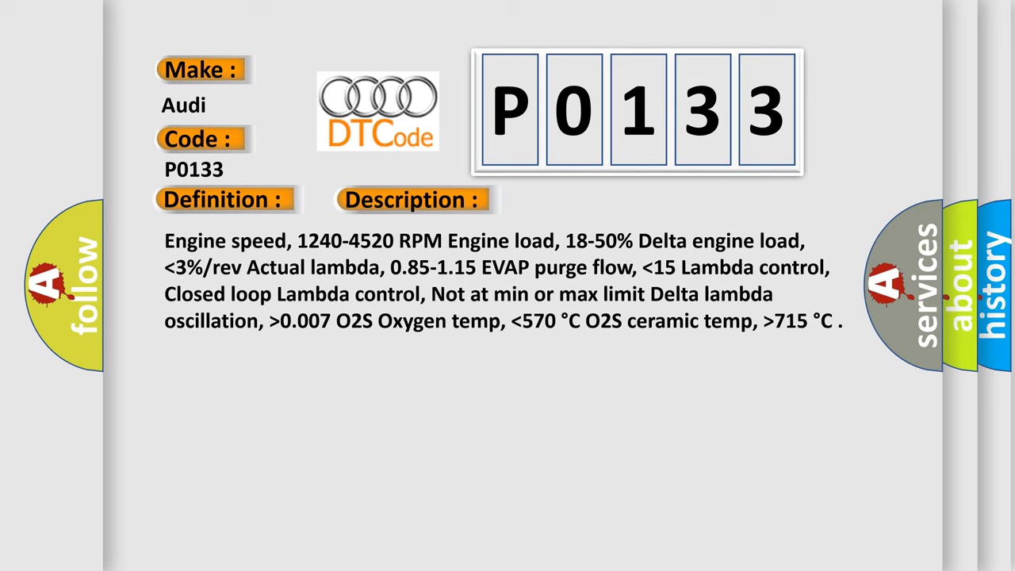
left_click(582, 199)
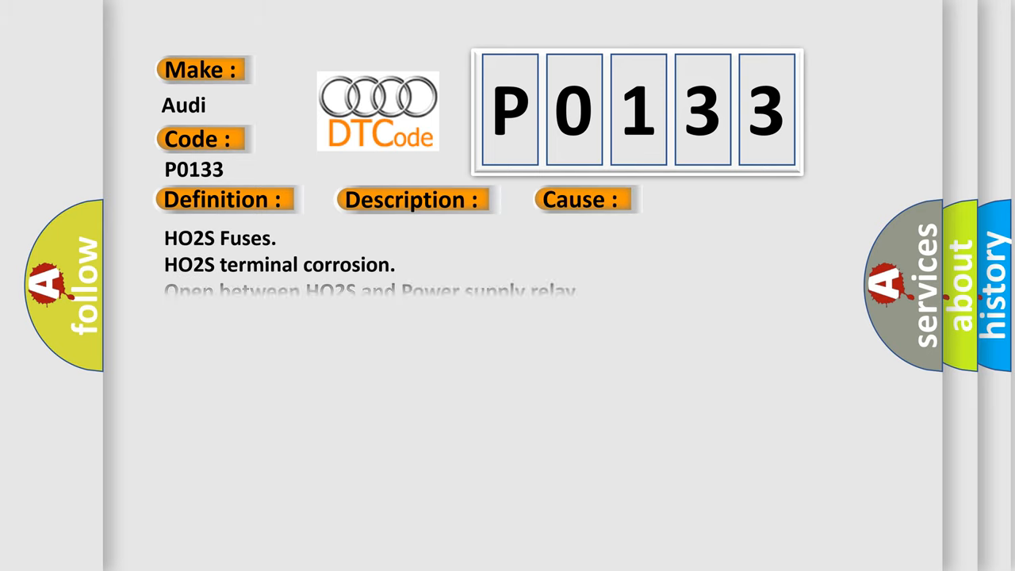